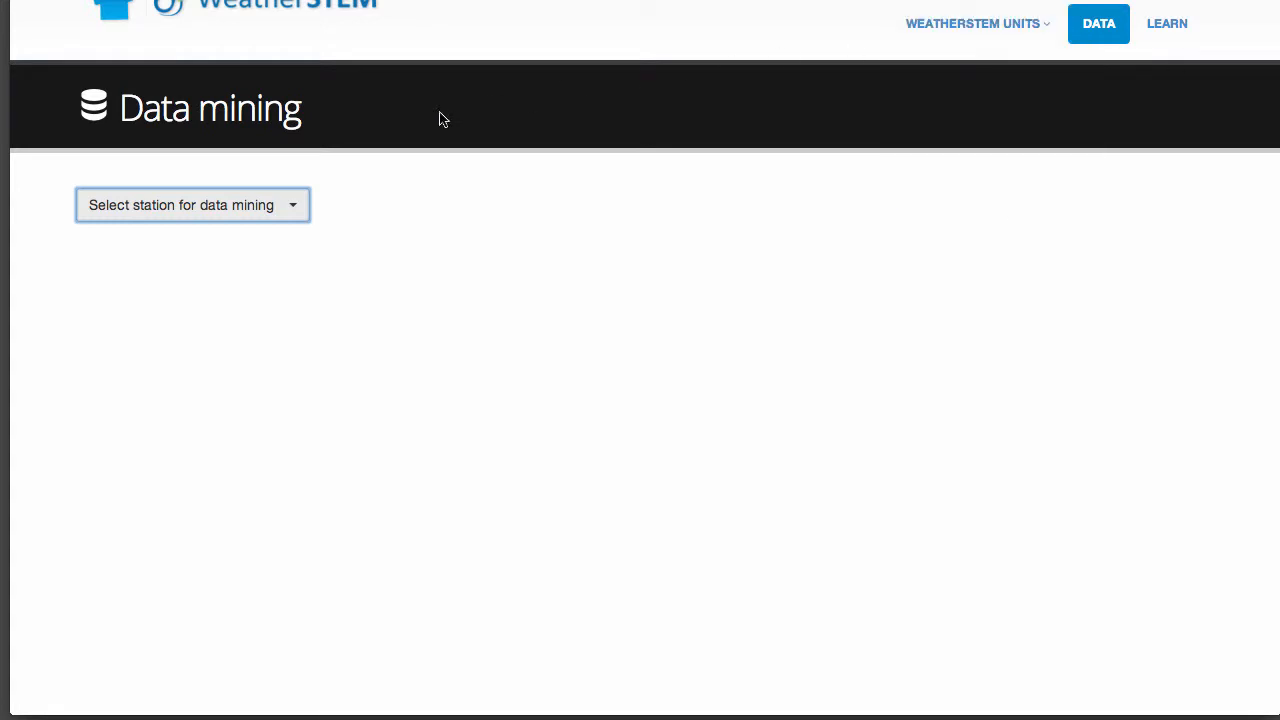
mouse_move(293, 211)
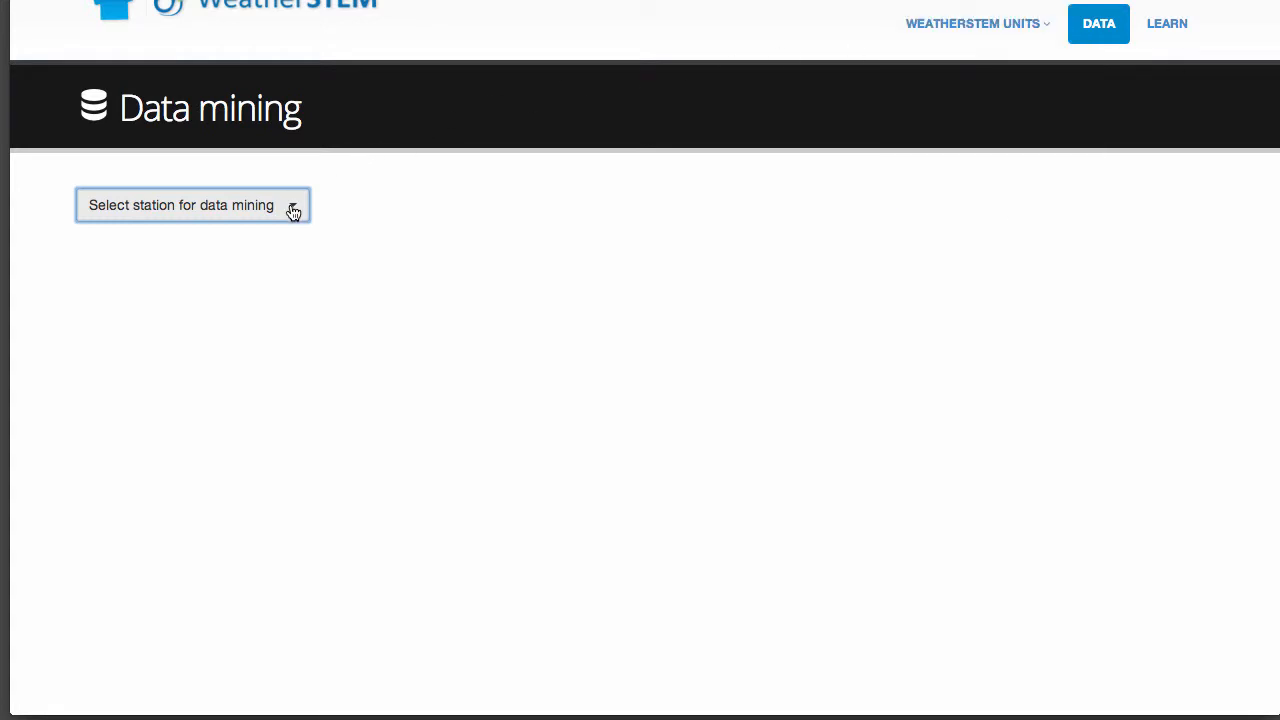
Choose the Belle Terre Elementary station from the station list for data mining
left_click(192, 205)
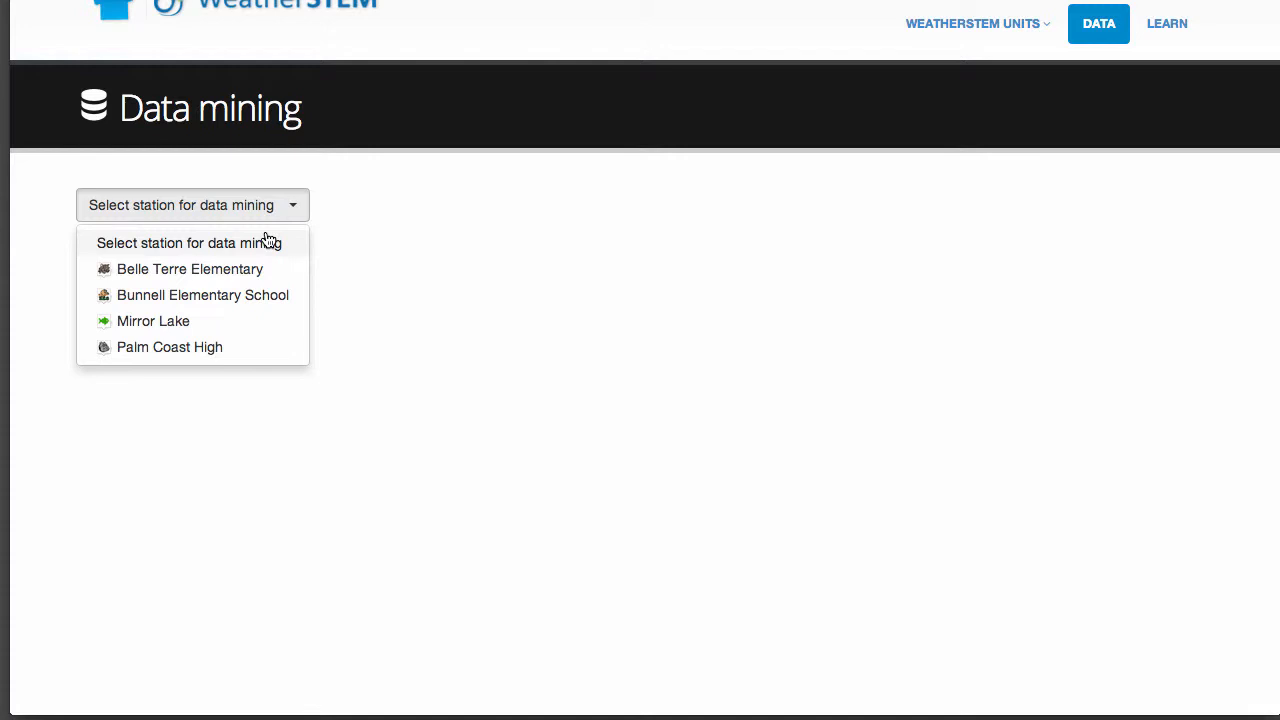
left_click(190, 269)
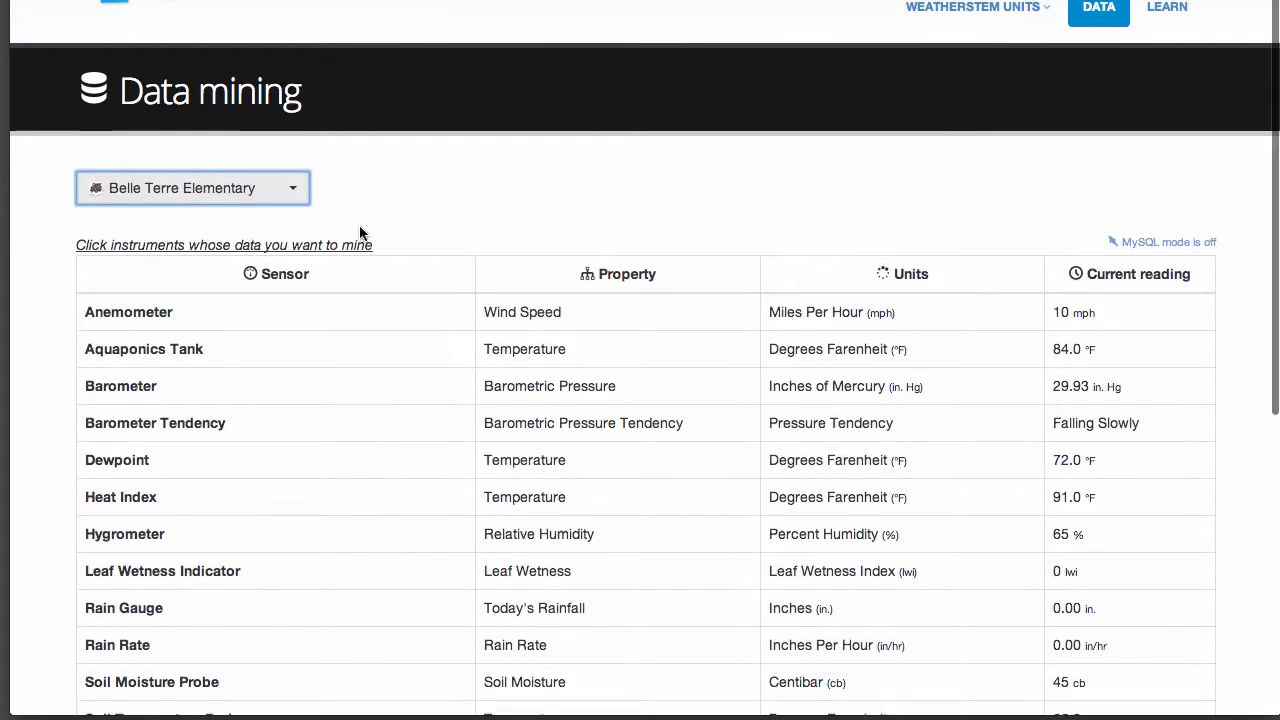
scroll("down", 3)
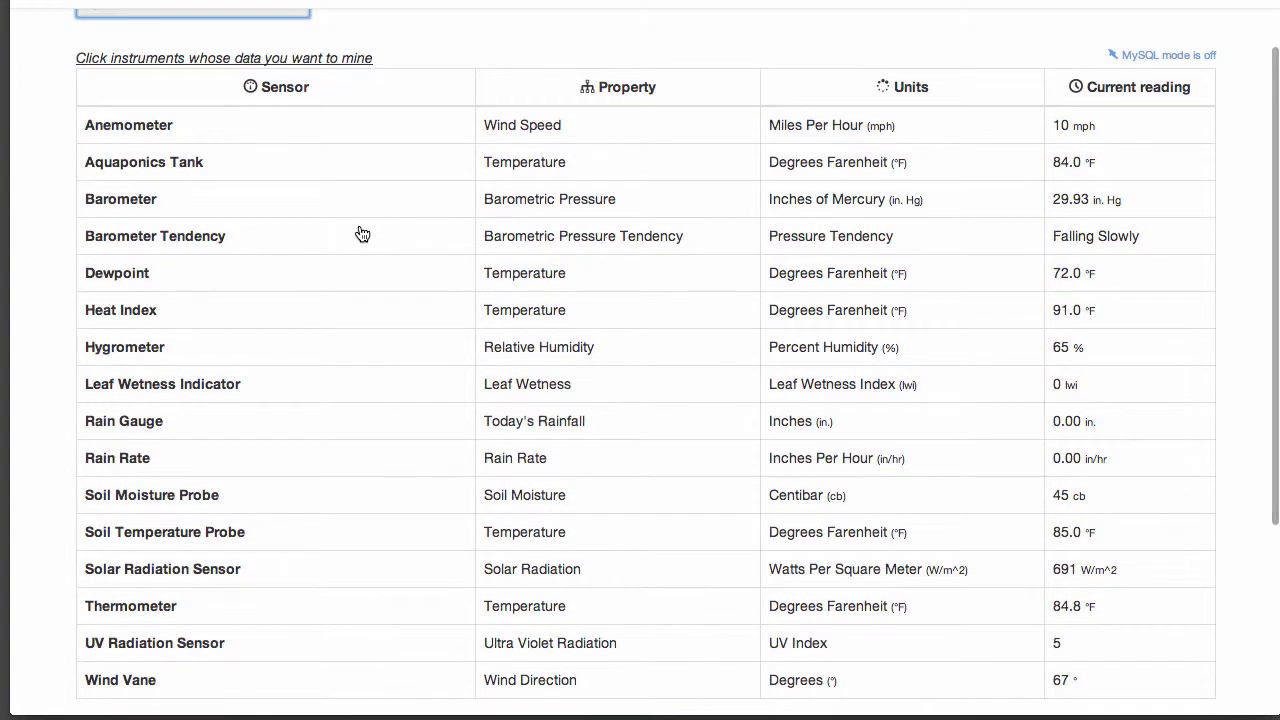
left_click(285, 87)
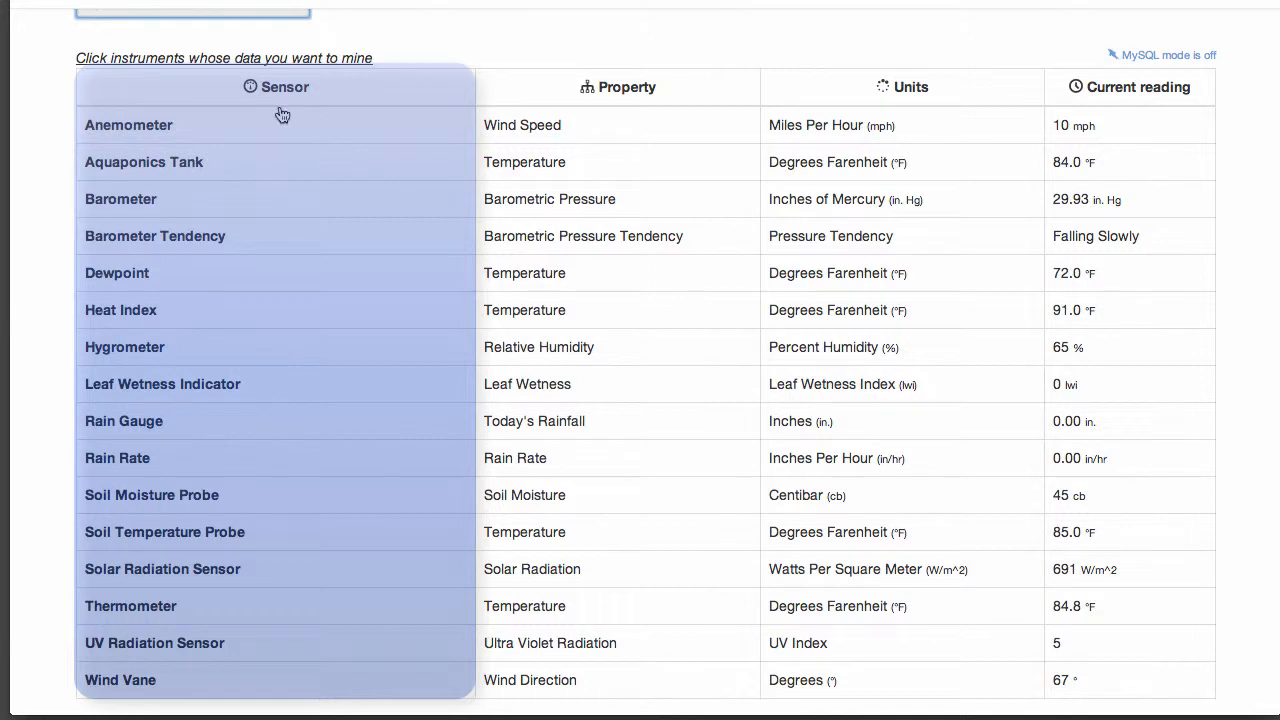
mouse_move(504, 137)
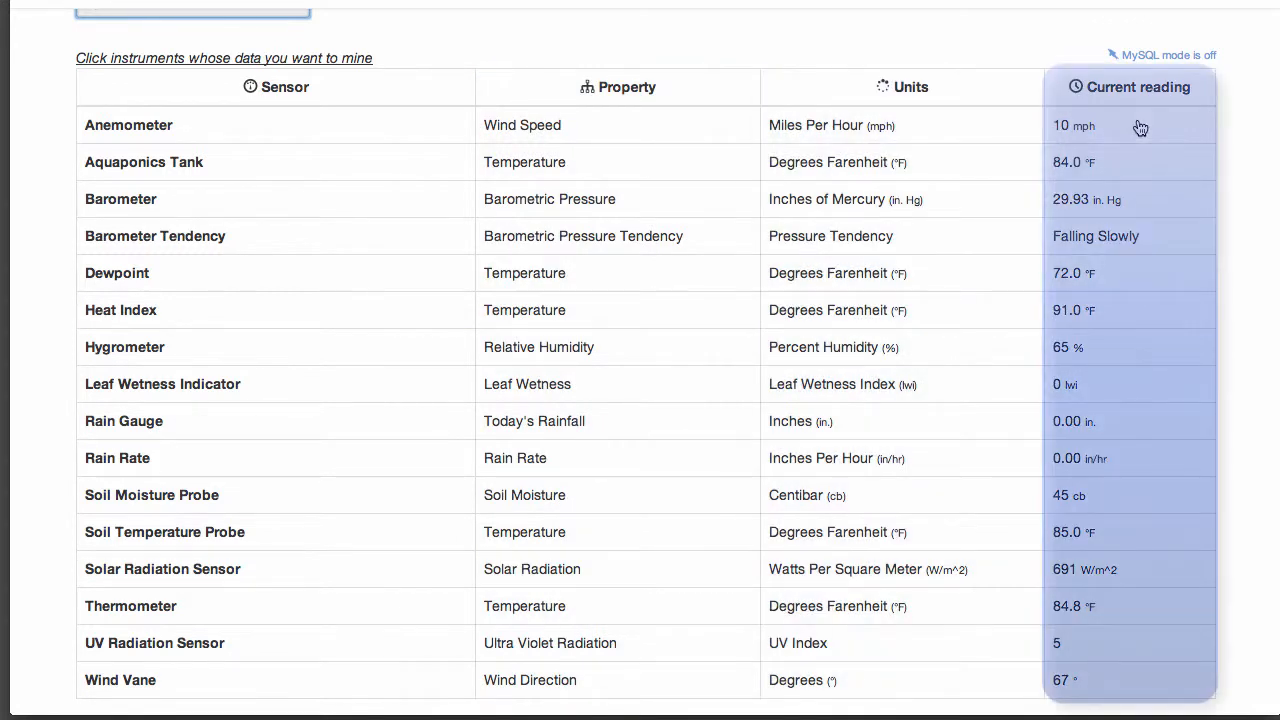
left_click(155, 236)
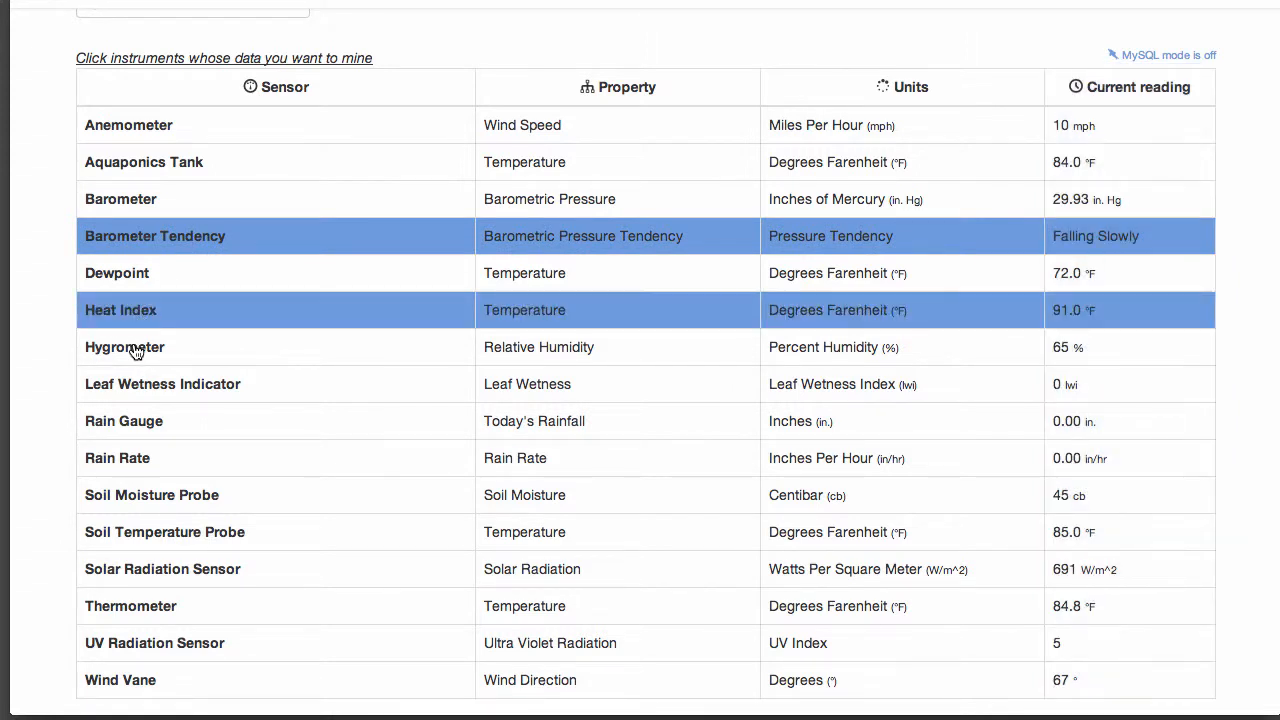
left_click(125, 347)
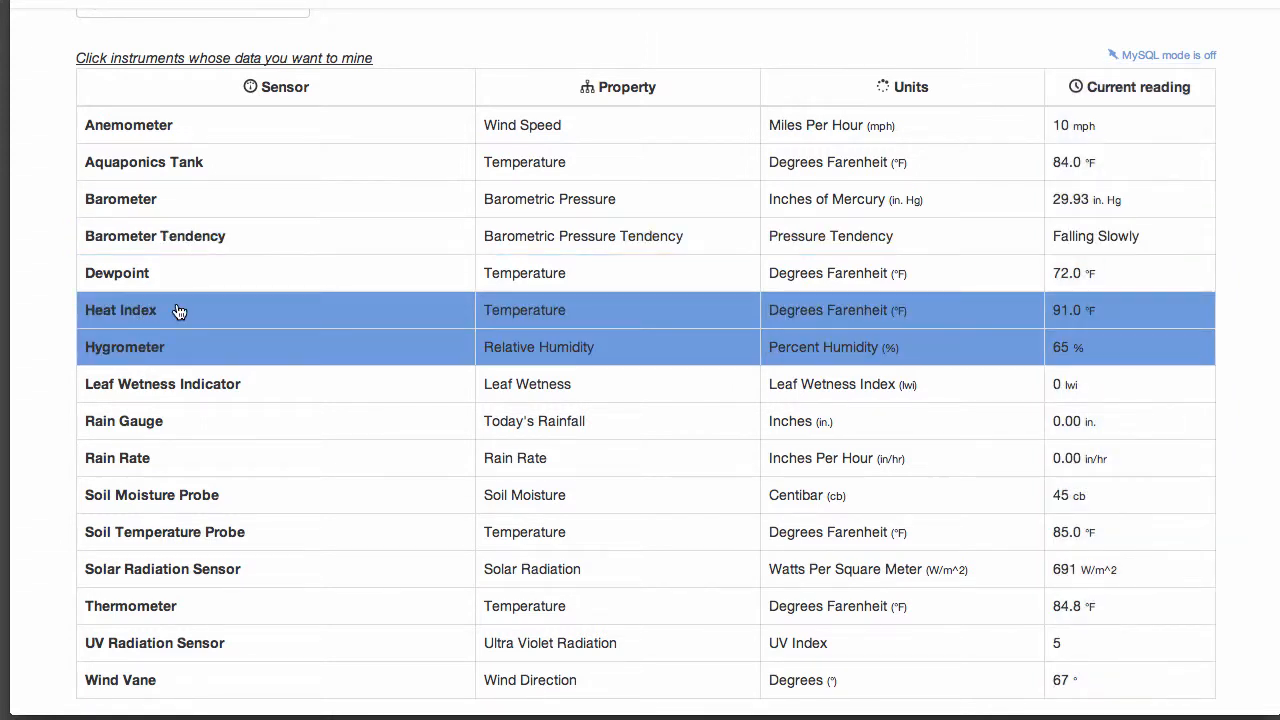
scroll("down", 3)
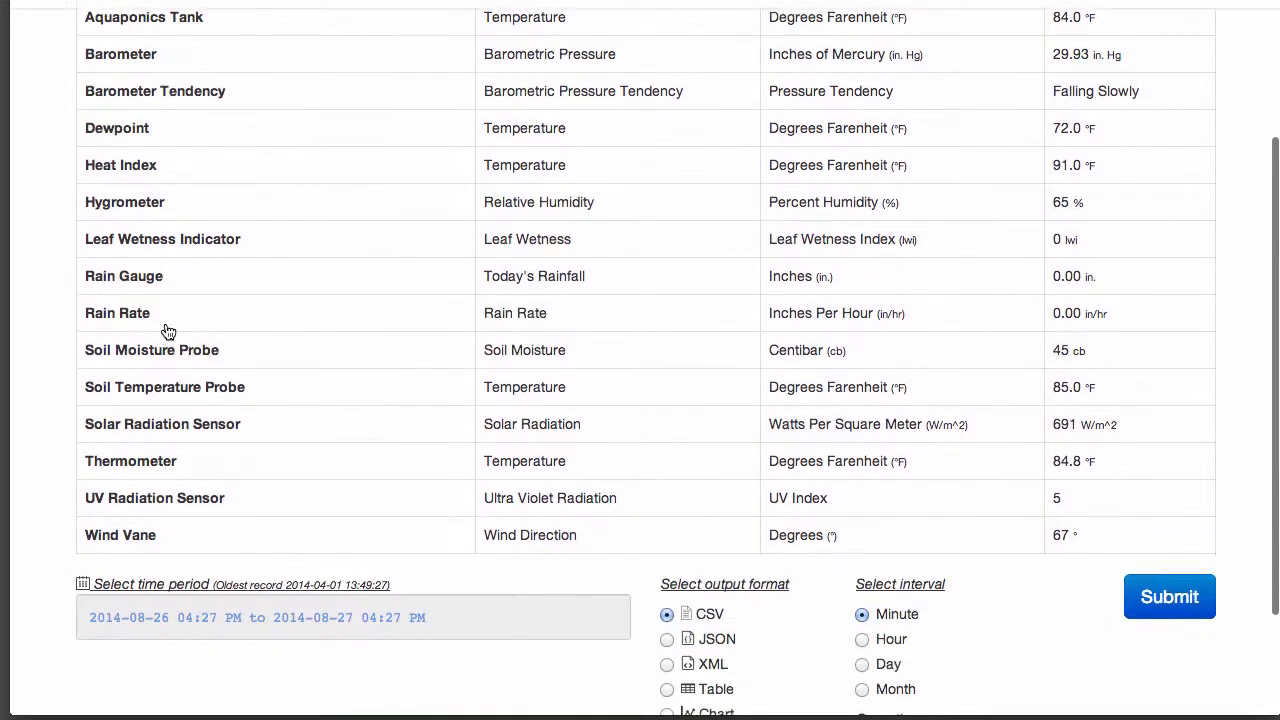
Scroll down past the sensor table to reach the query options
scroll("down", 3)
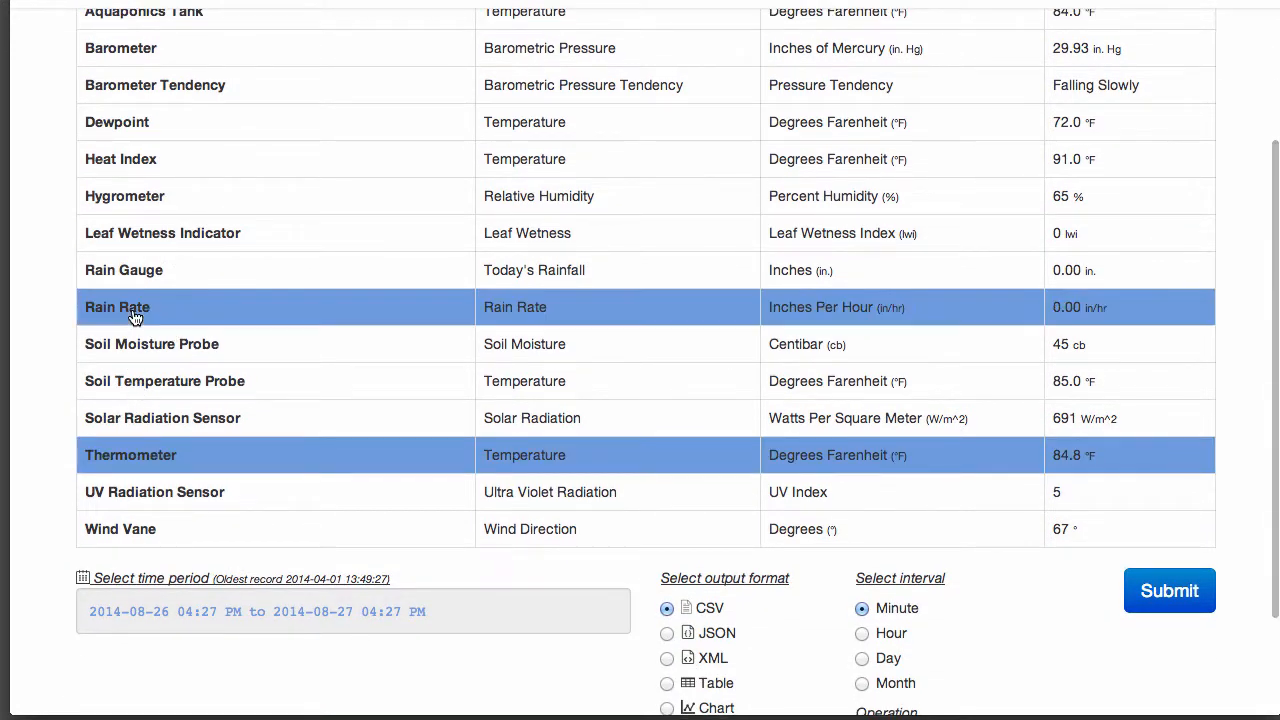
scroll("down", 3)
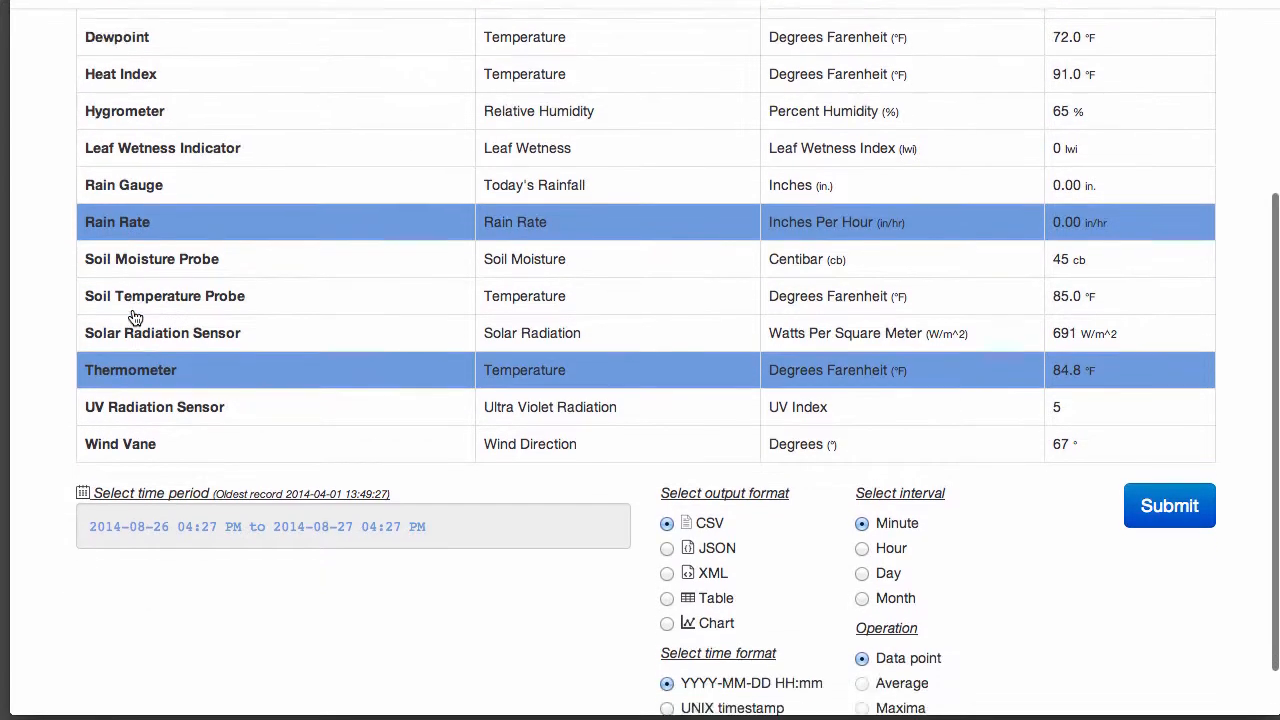
scroll("down", 3)
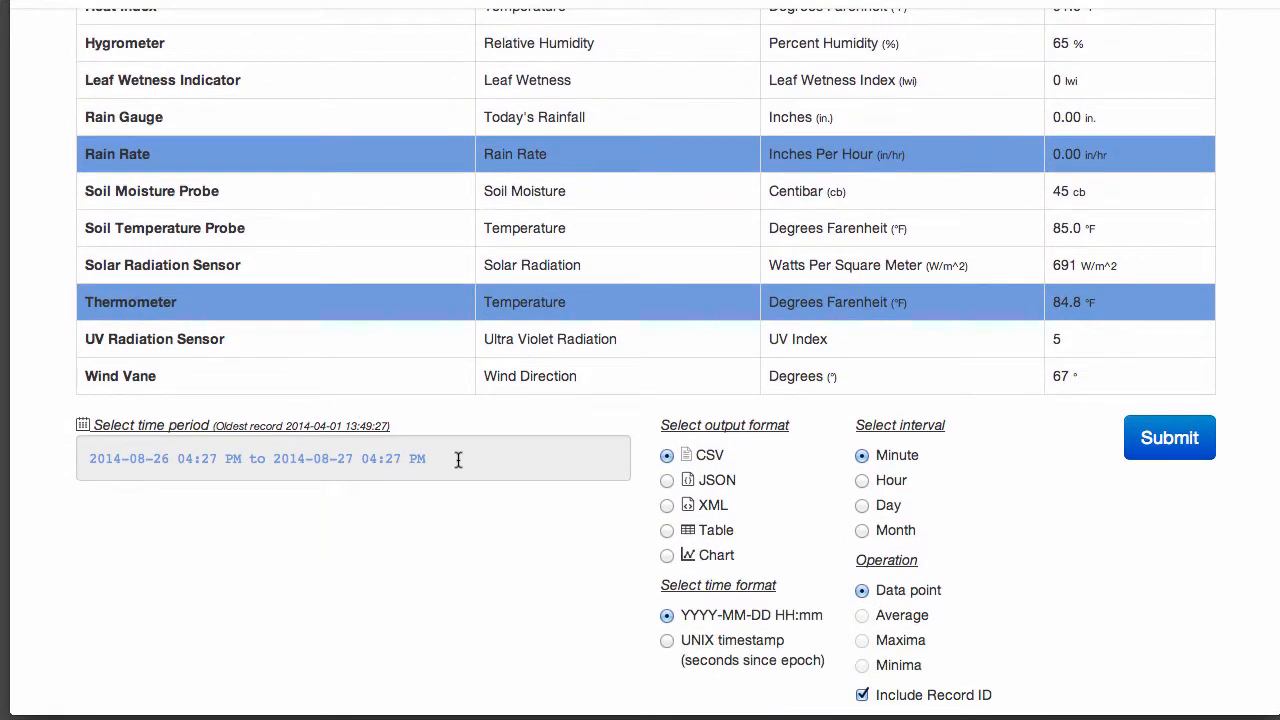
Apply a date range of 25 August 2014, 6:00 AM to 10:00 PM
left_click(350, 458)
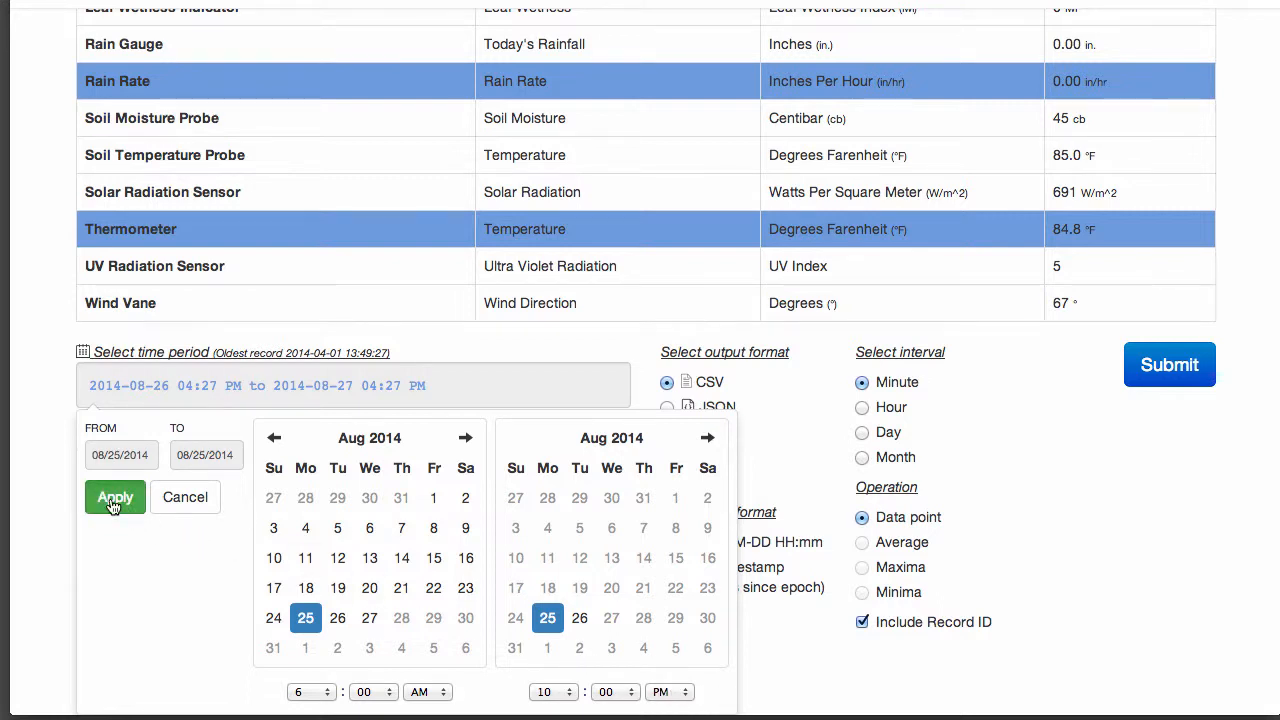
left_click(114, 497)
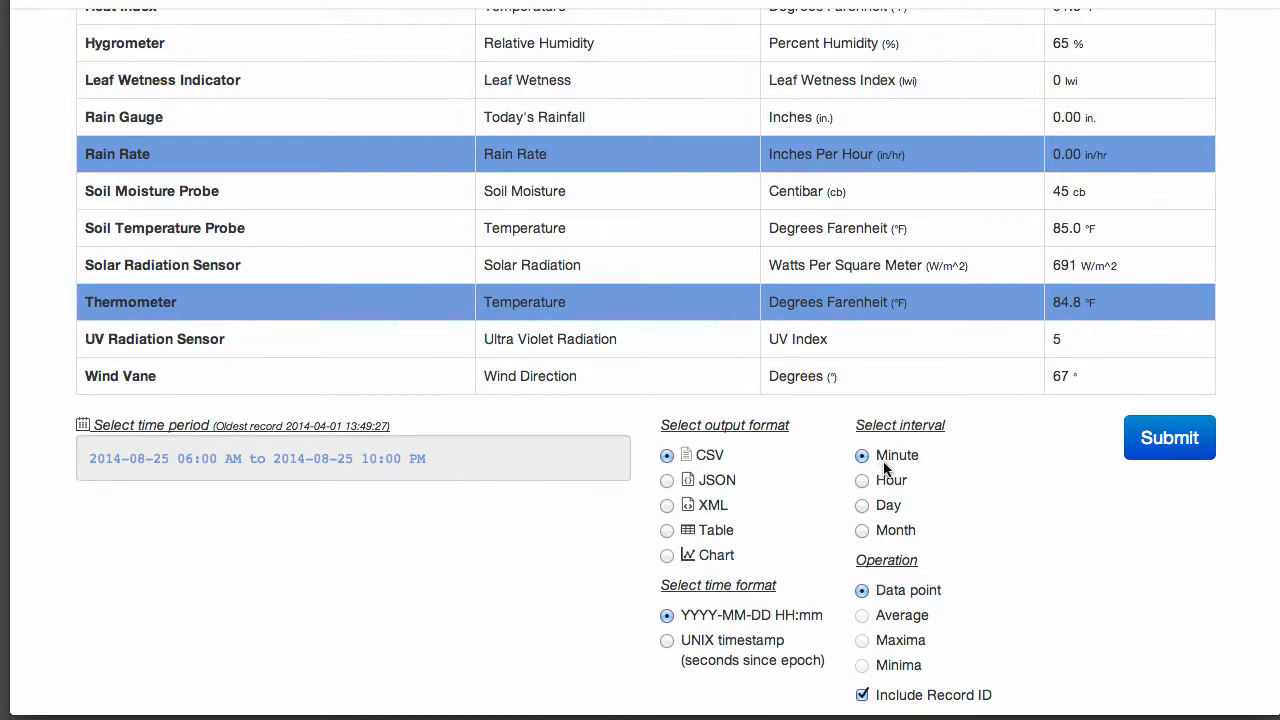
mouse_move(863, 481)
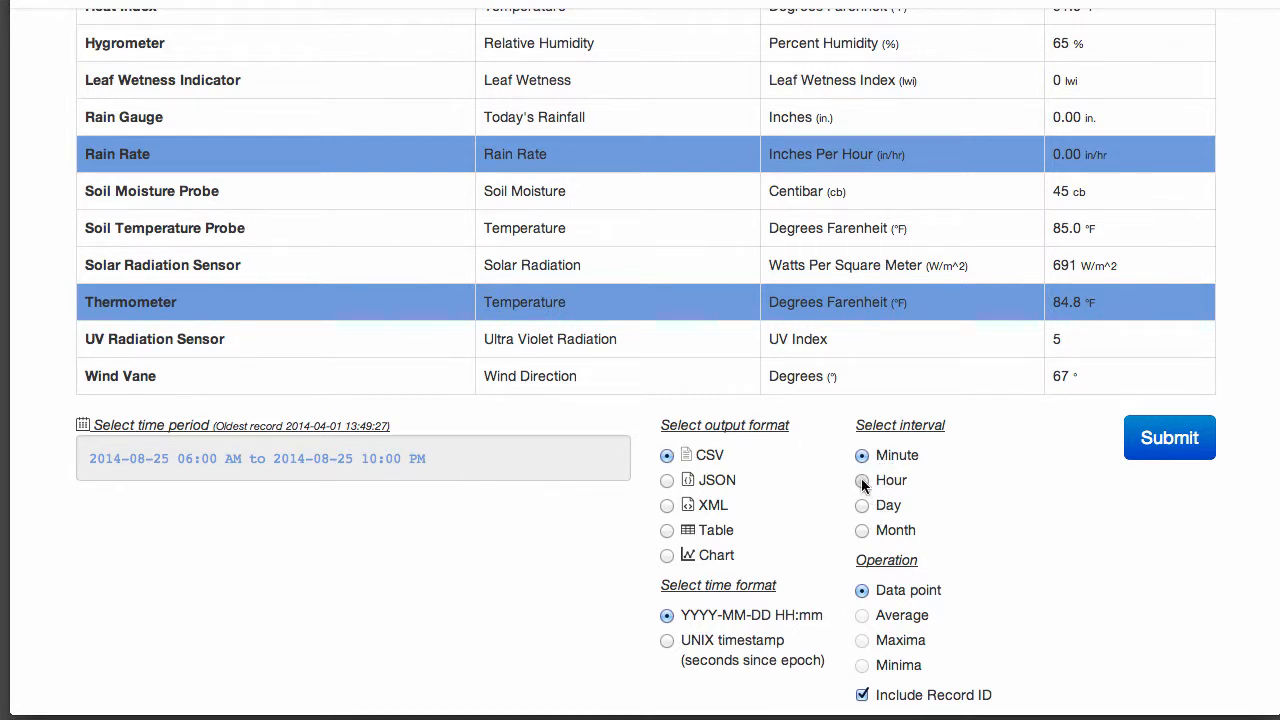
Submit an hourly-average query of Rain Rate and Thermometer, producing data.xml
left_click(862, 480)
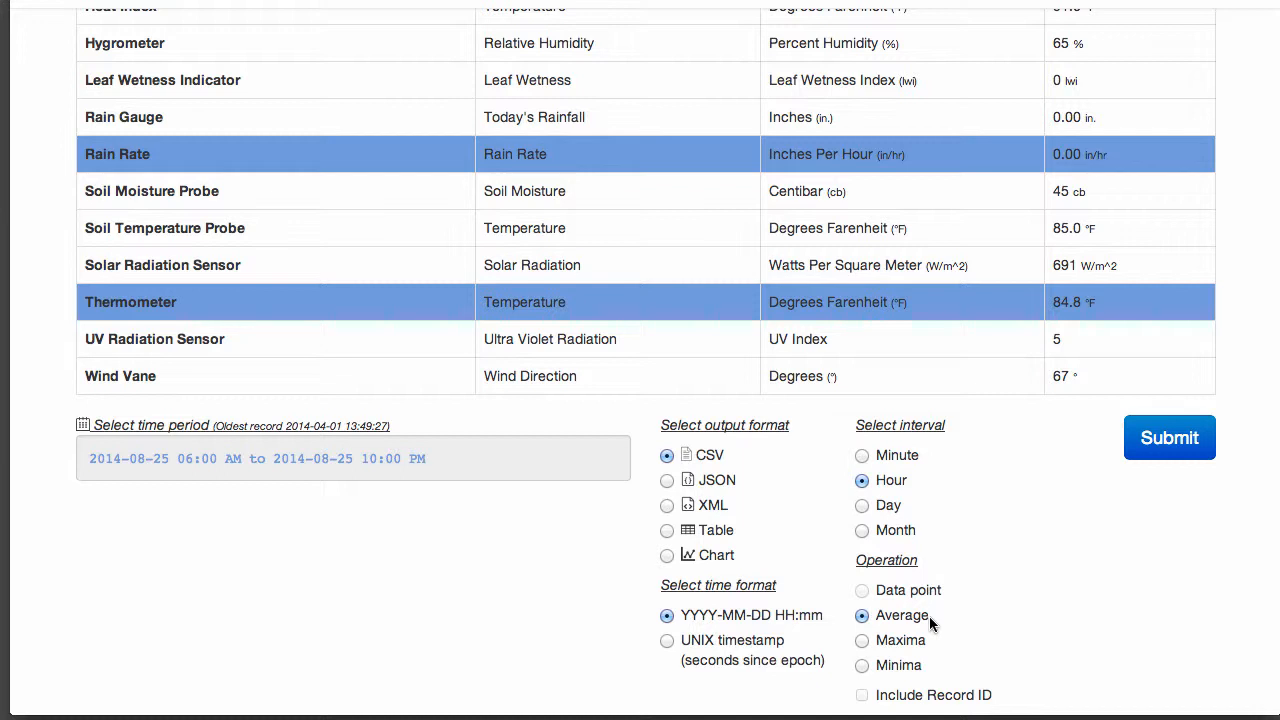
mouse_move(655, 462)
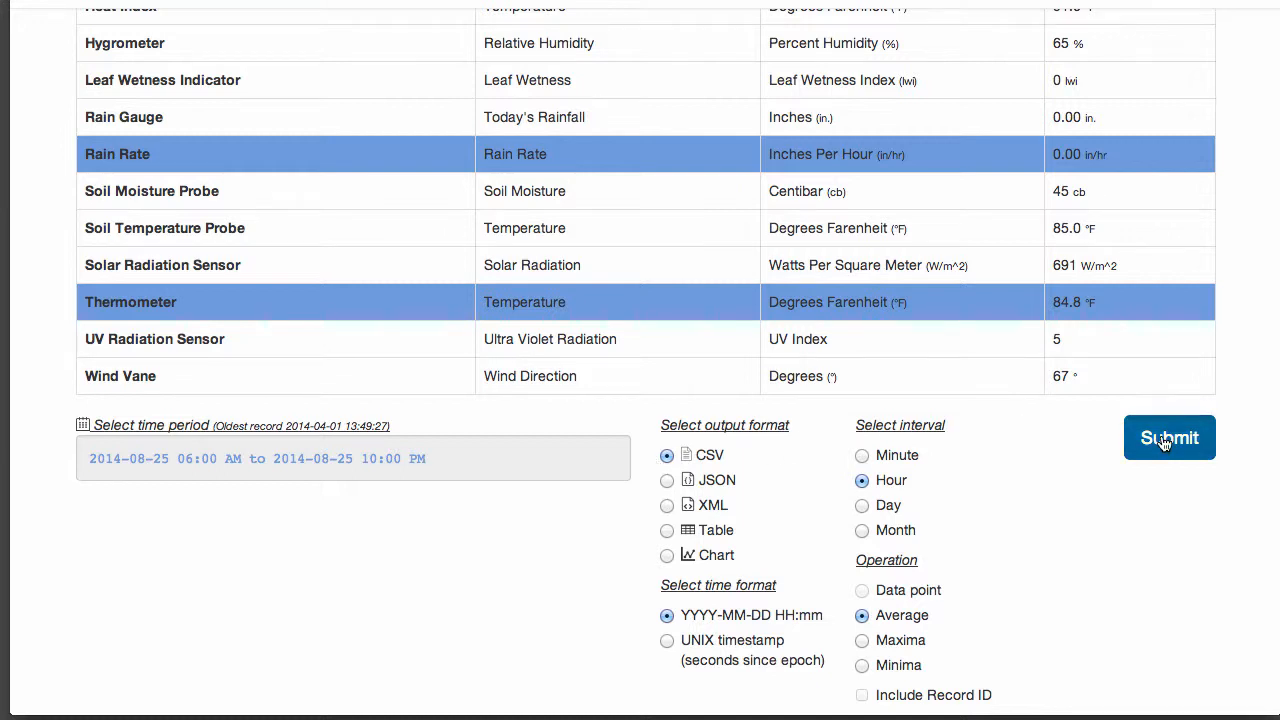
left_click(1169, 437)
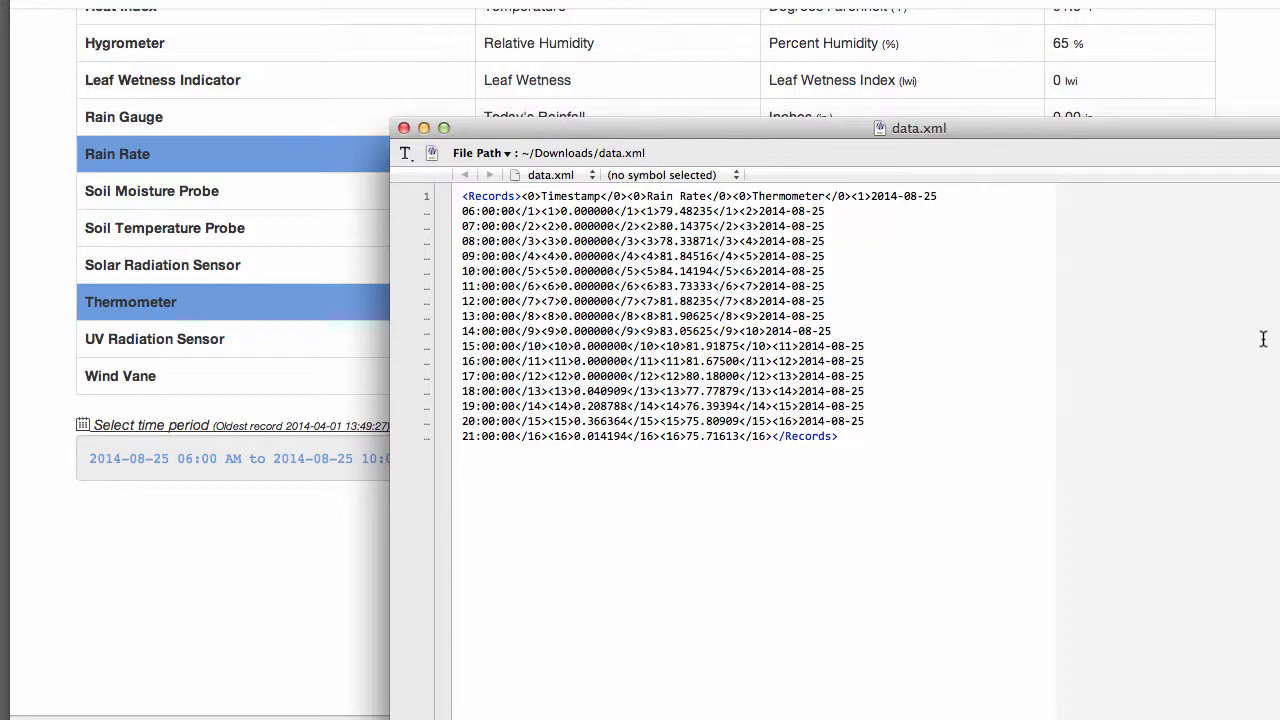
Close data.xml in TextWrangler and return to the browser
left_click(404, 128)
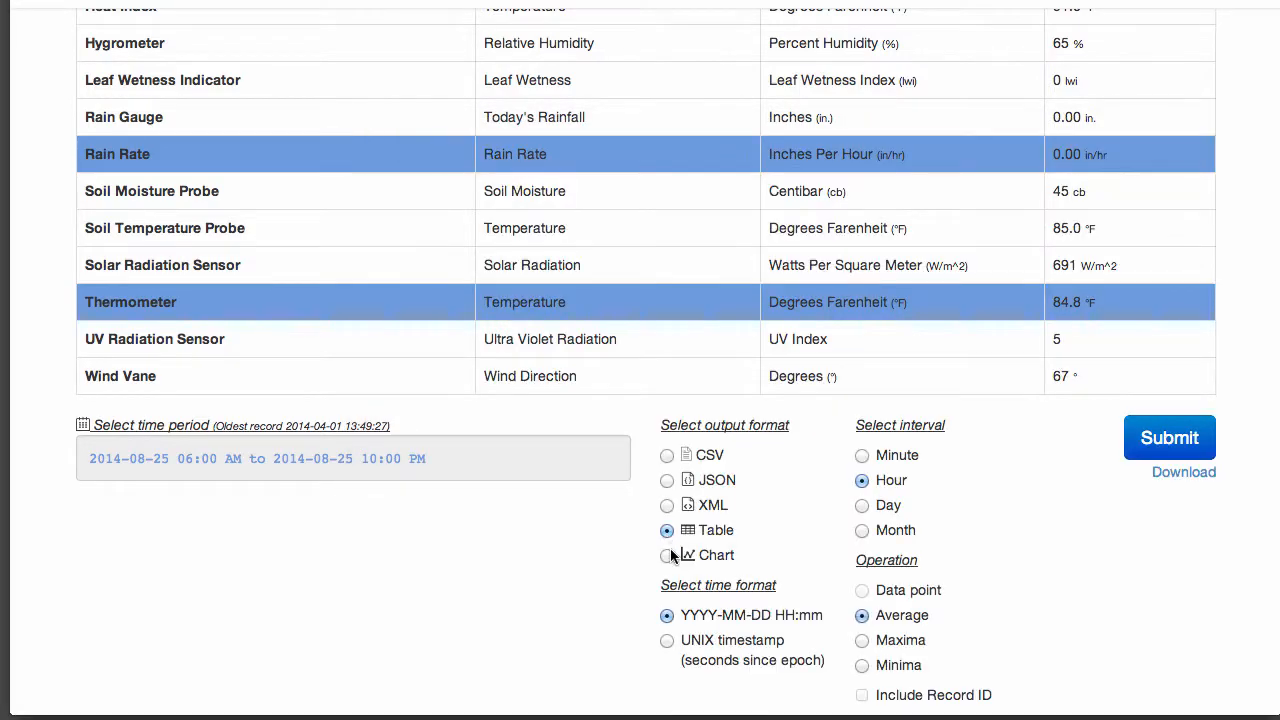
Switch the output format to Chart and verify the 25 August date range
left_click(1169, 437)
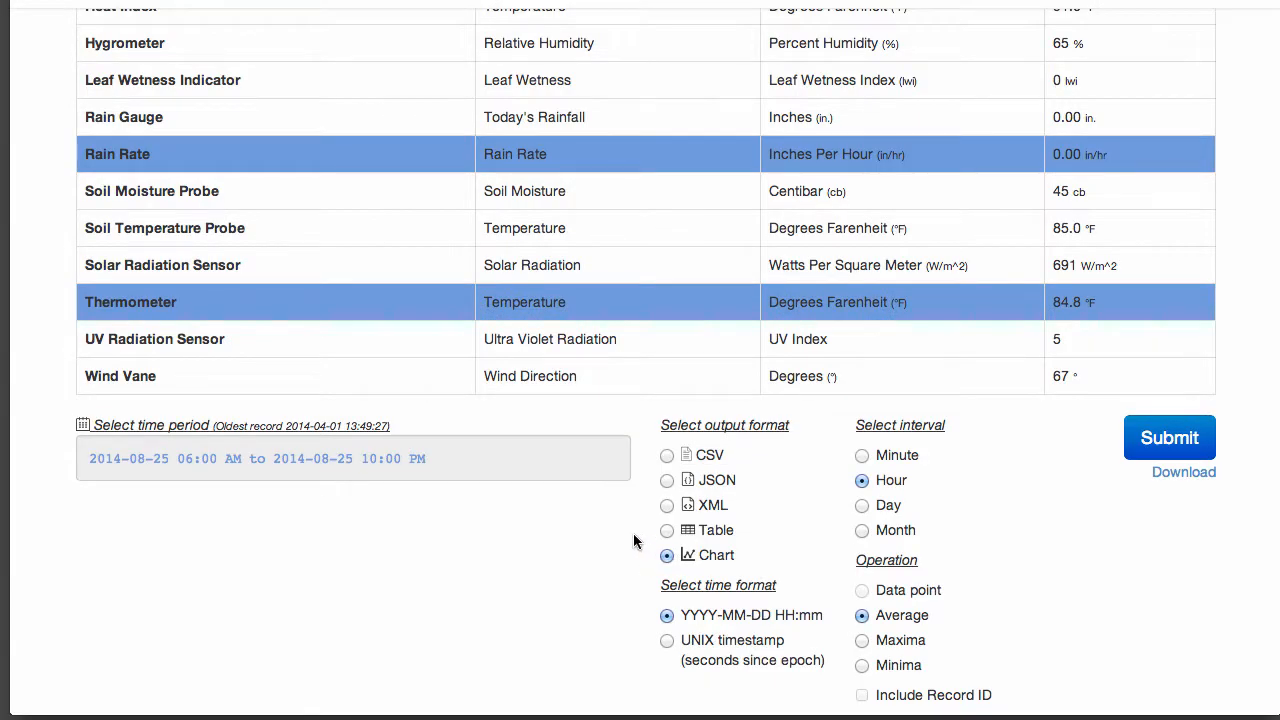
mouse_move(436, 155)
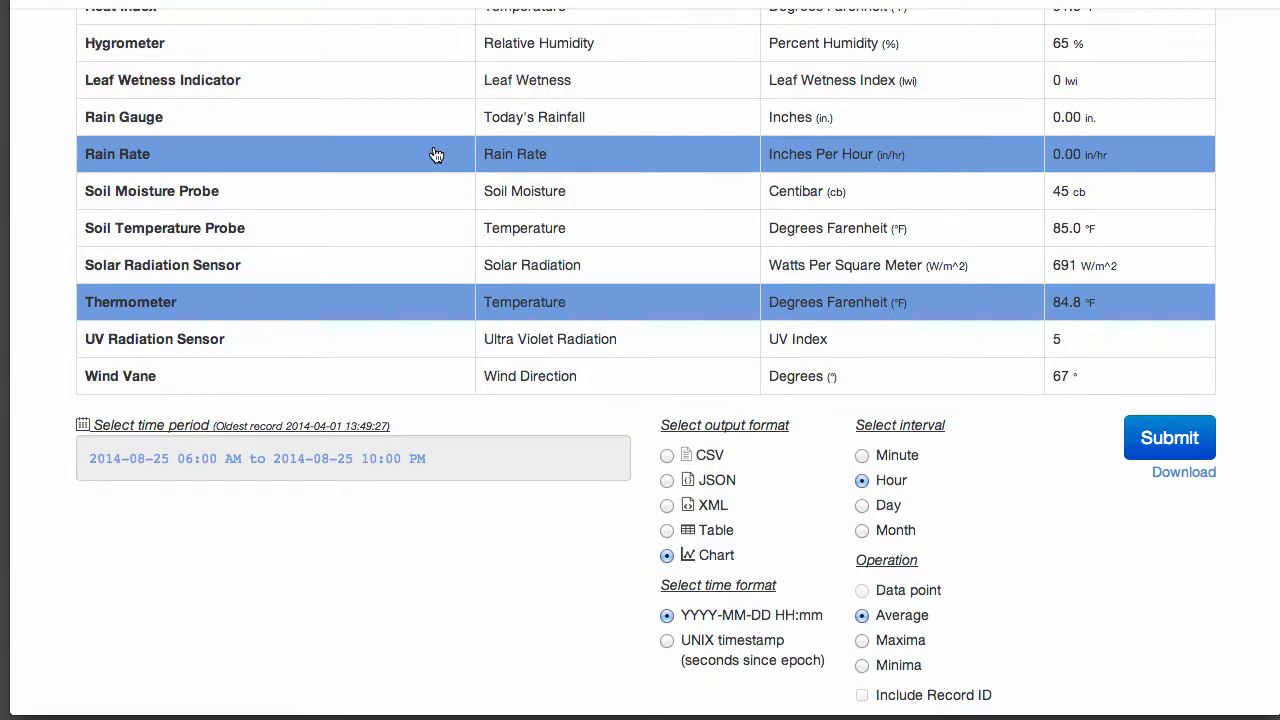
mouse_move(419, 309)
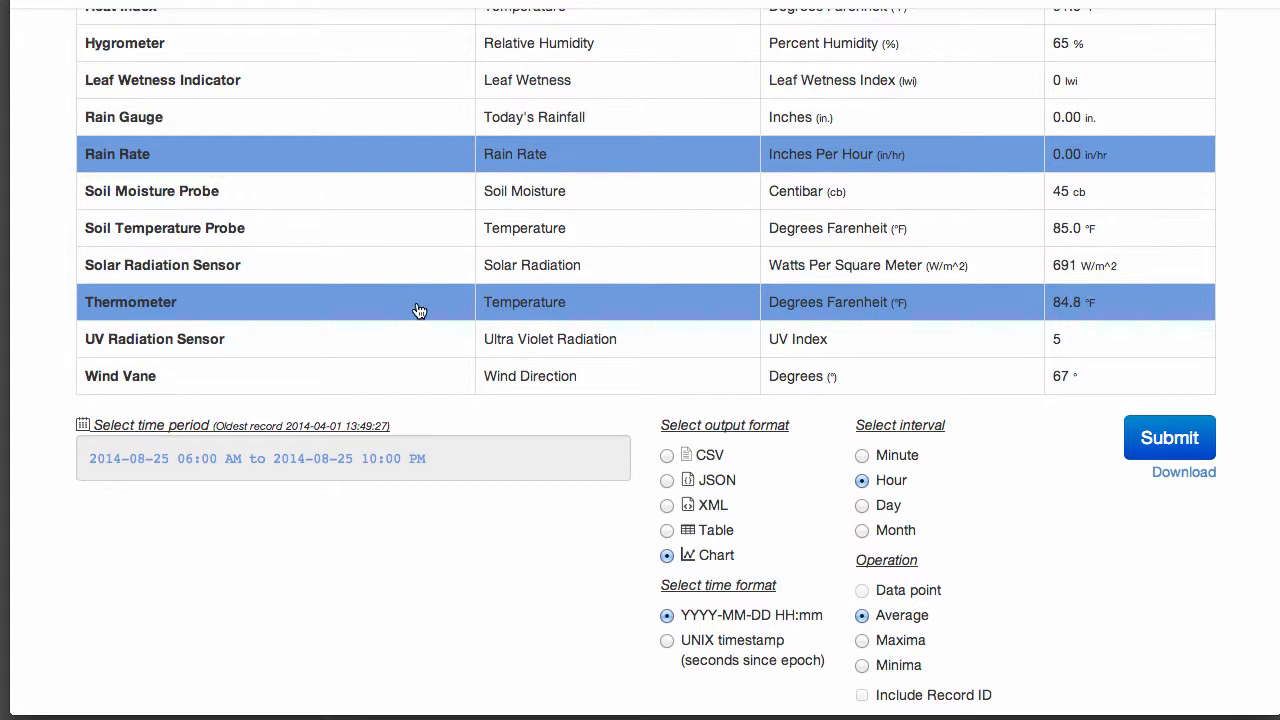
left_click(350, 458)
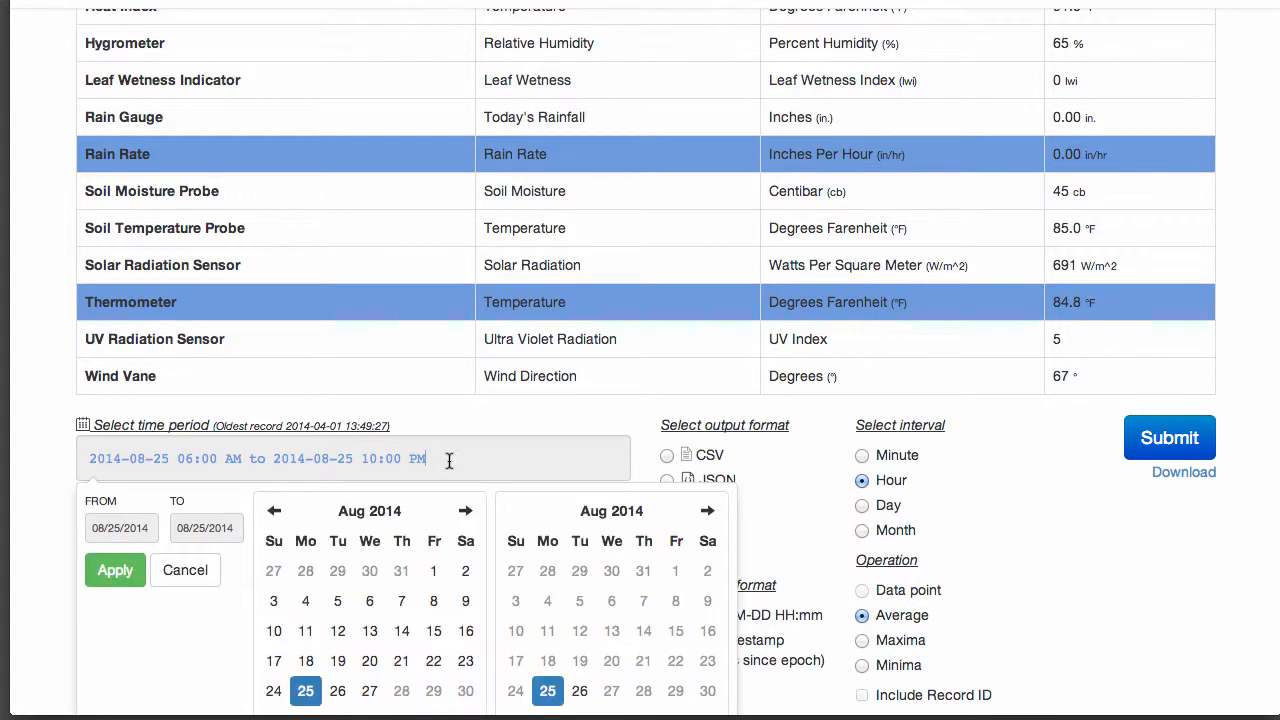
scroll("down", 3)
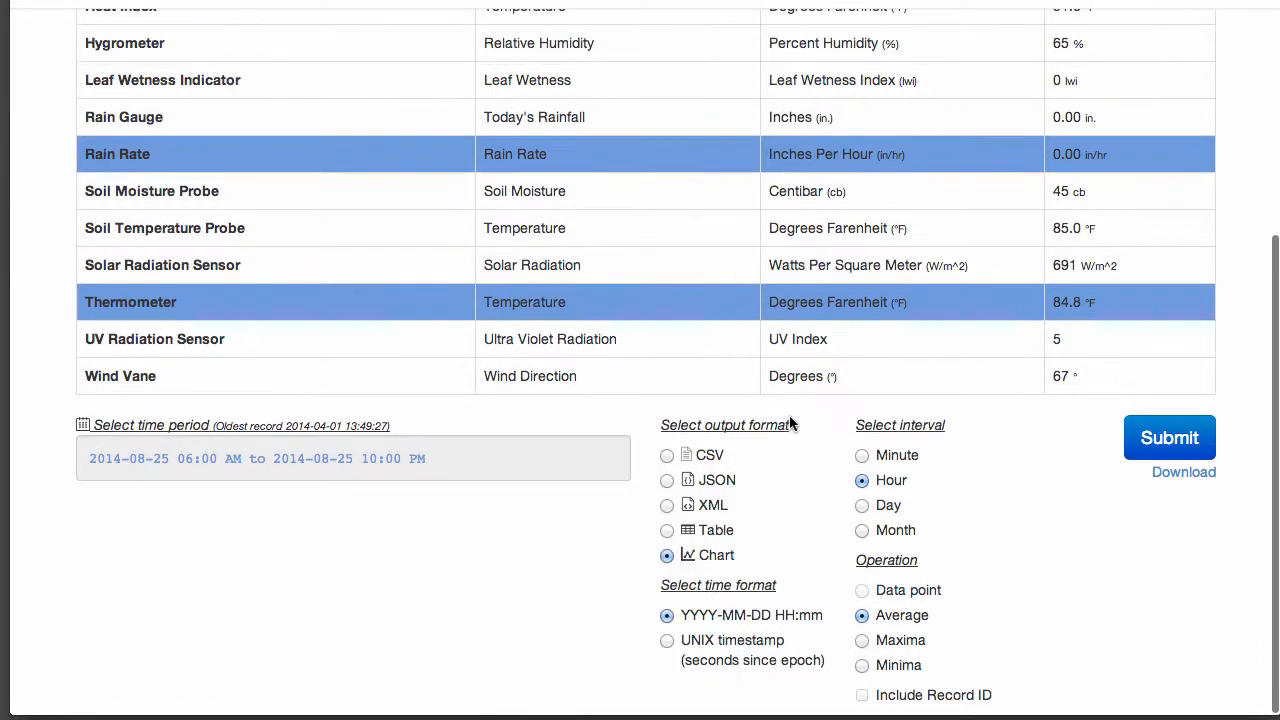
mouse_move(667, 555)
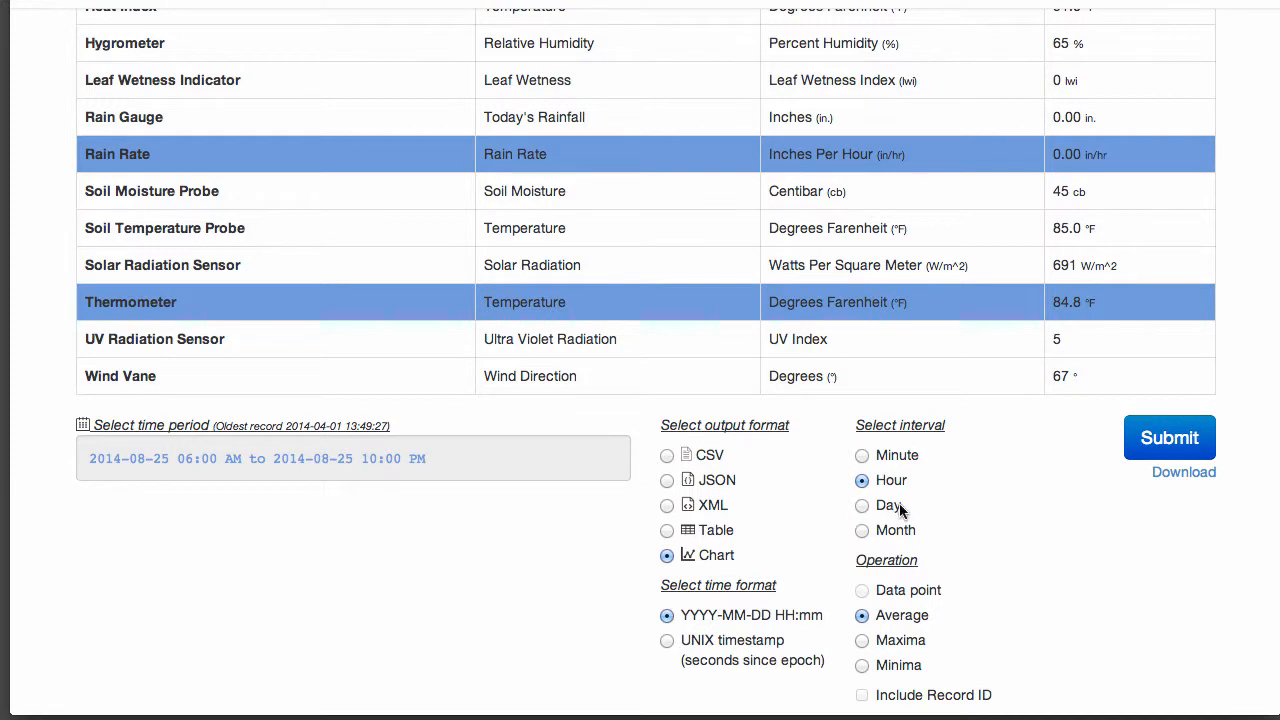
Submit the query to draw the hourly Rain Rate and Thermometer line chart
left_click(1169, 437)
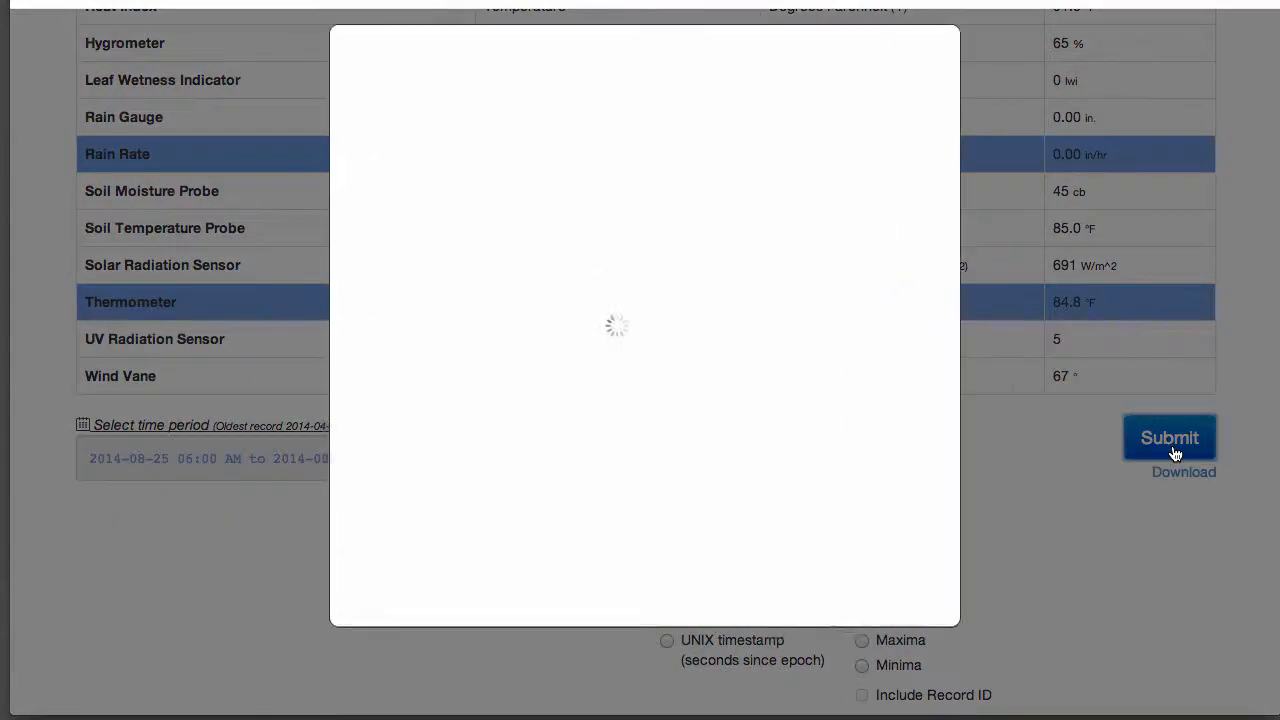
left_click(1169, 437)
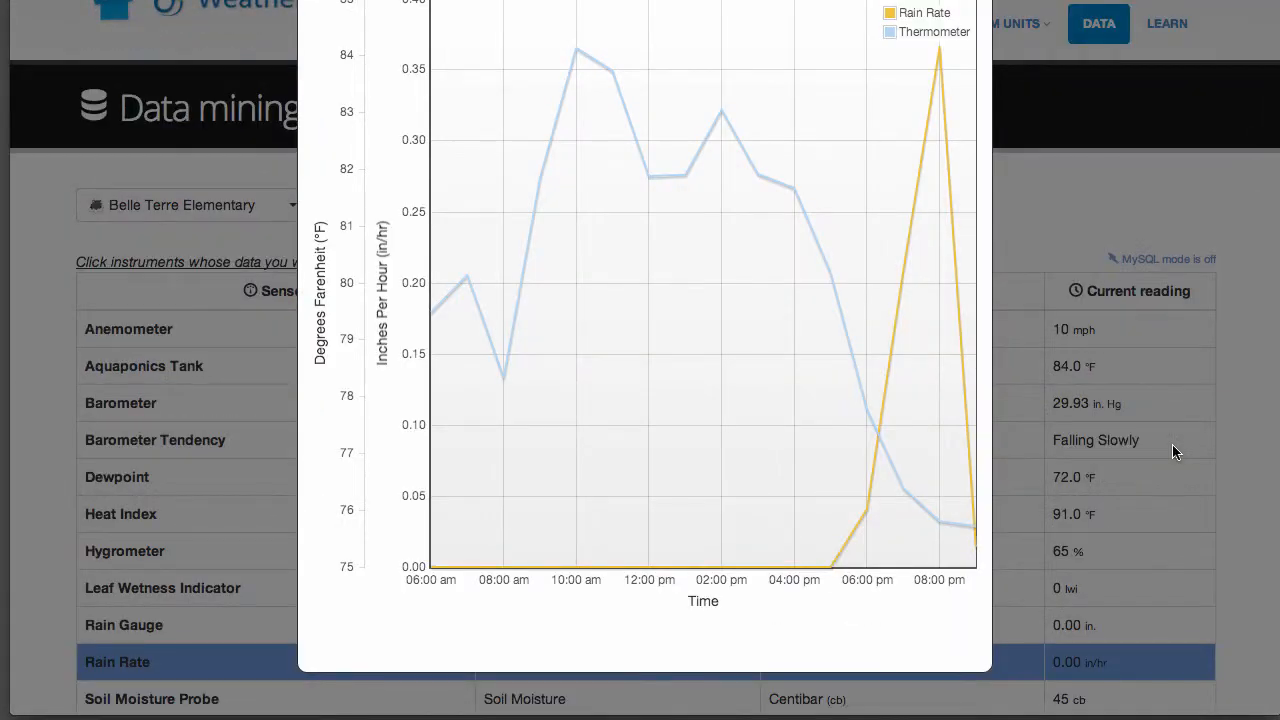
mouse_move(576, 52)
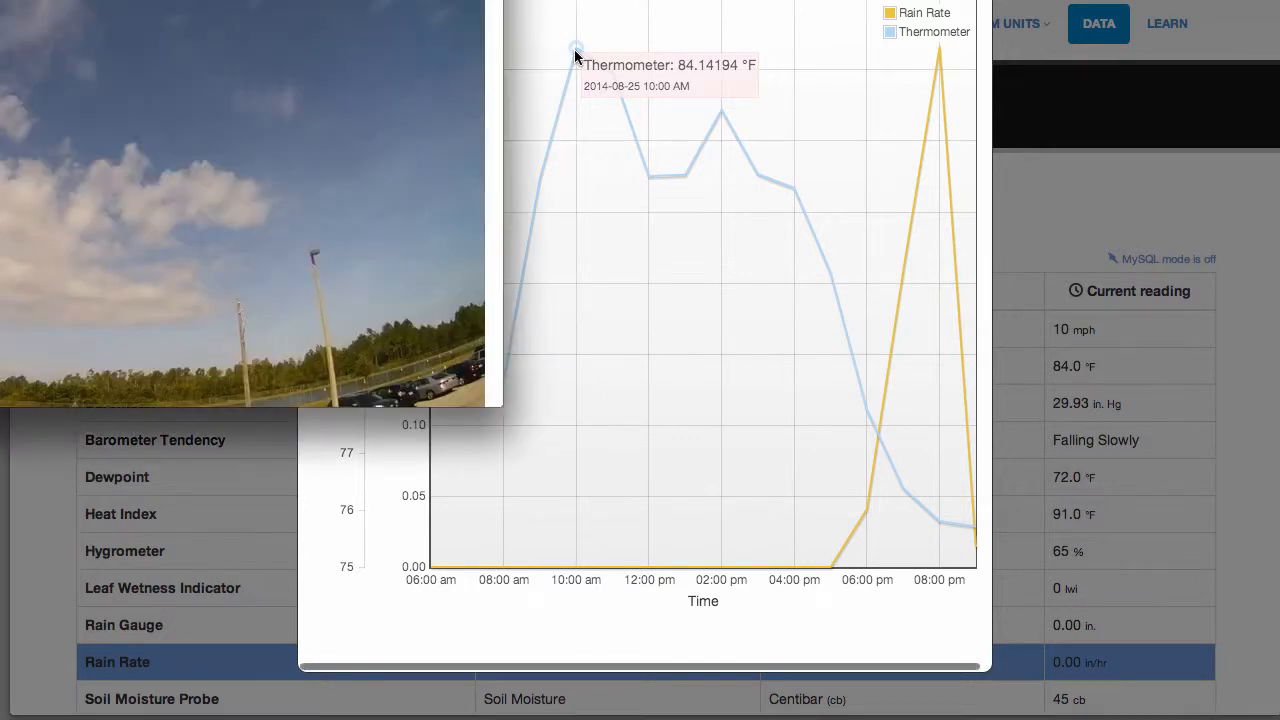